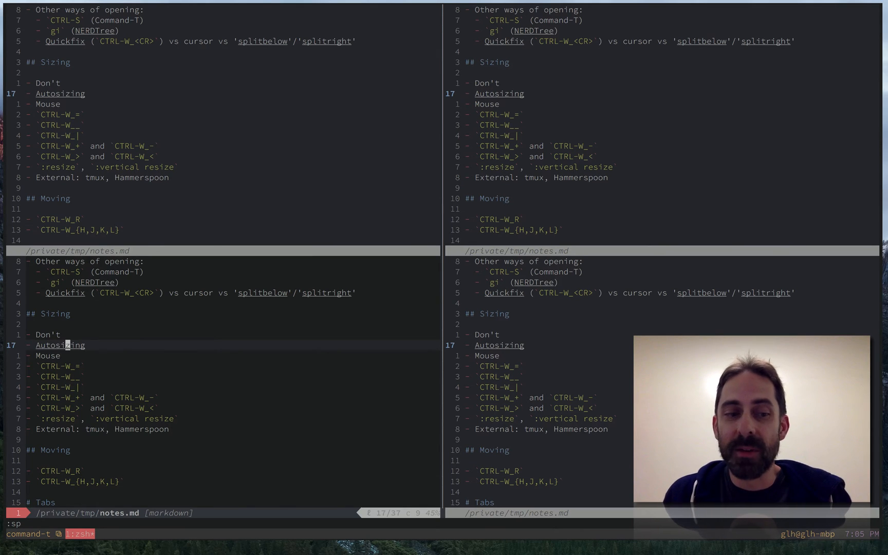
Load ~/.vim/plugin/autocmds.vim with :e and review it in the split
{"action": "type", "text": ":e ~/.vim/plugin/"}
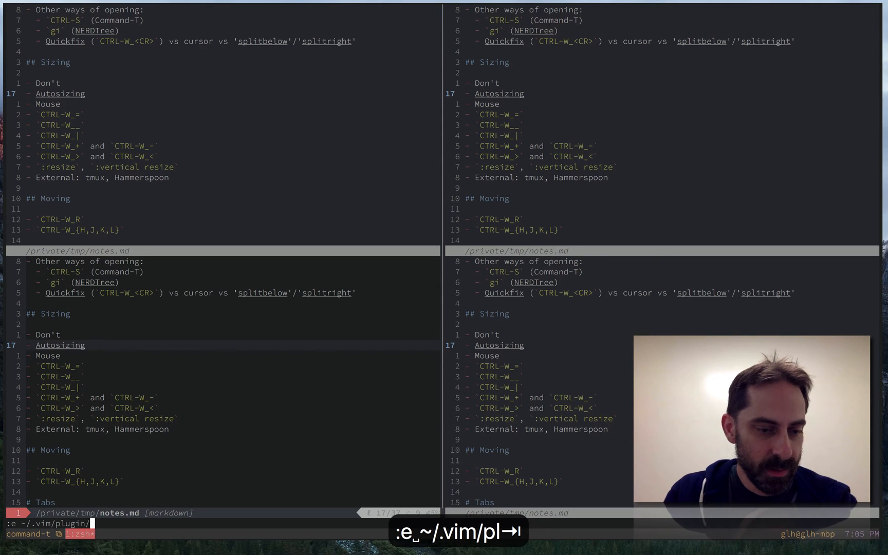
{"action": "type", "text": "autoc"}
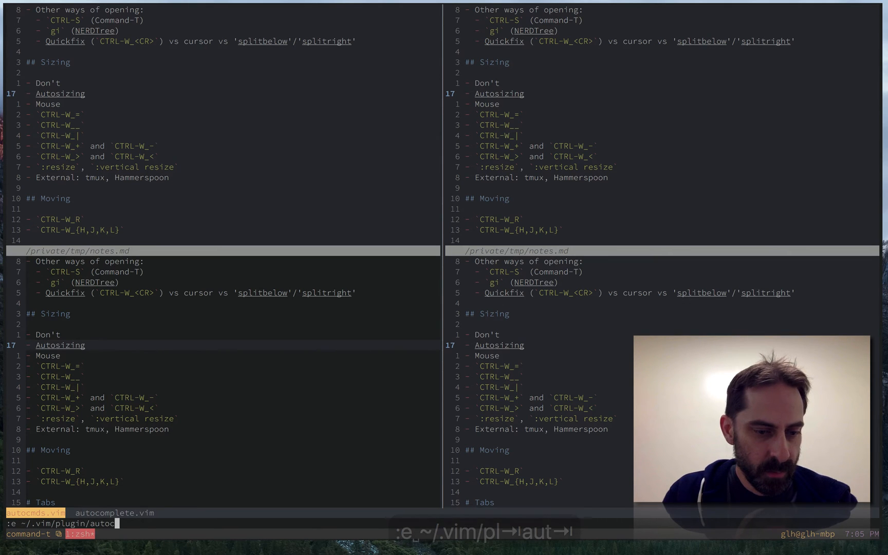
{"action": "key", "text": "Return"}
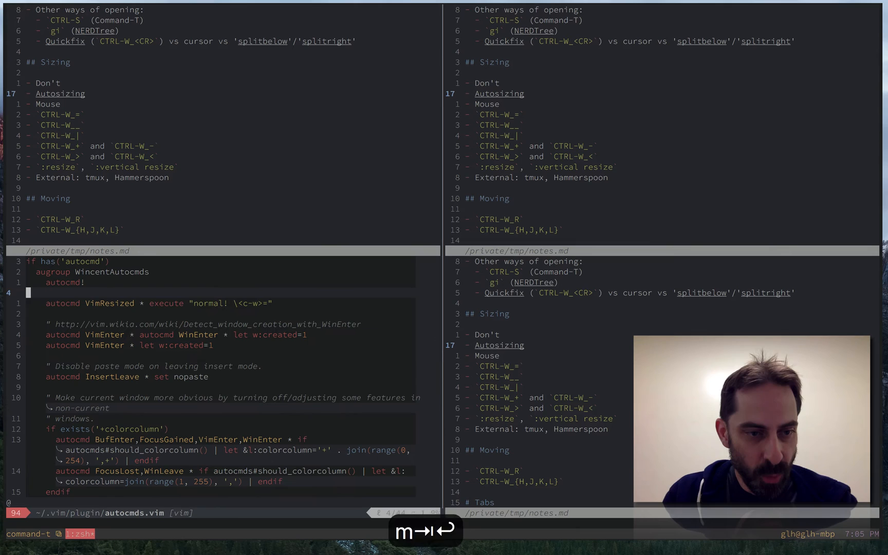
{"action": "key", "text": "V"}
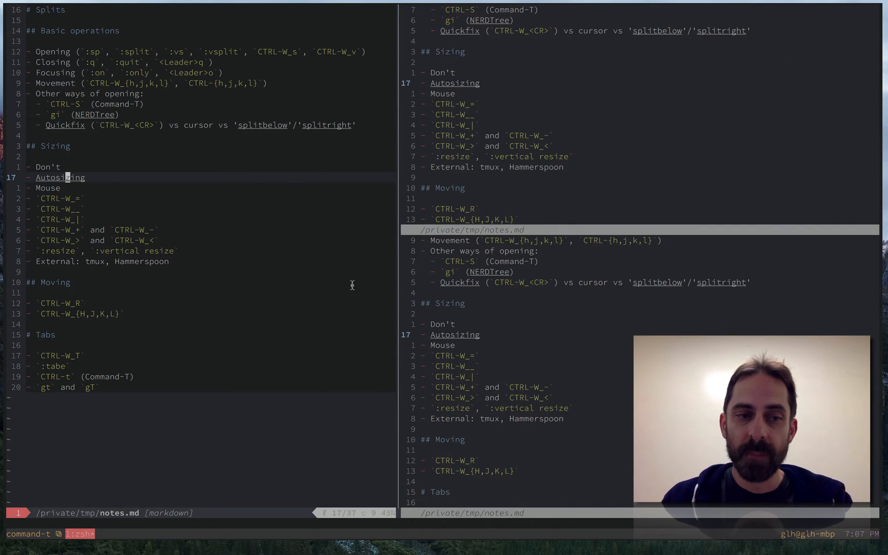
Split the notes window, maximize one split with CTRL-W _ and |, then equalize all four with CTRL-W =
{"action": "key", "text": "j"}
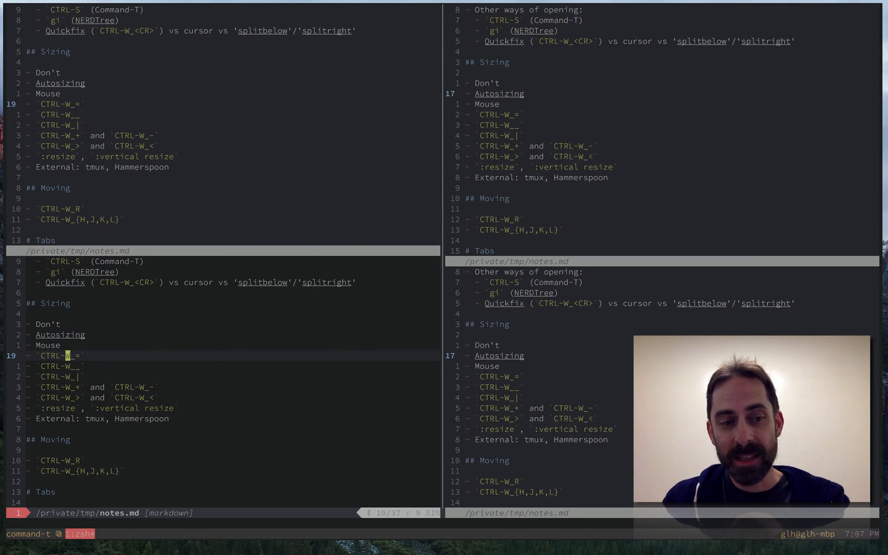
{"action": "key", "text": "ctrl+w"}
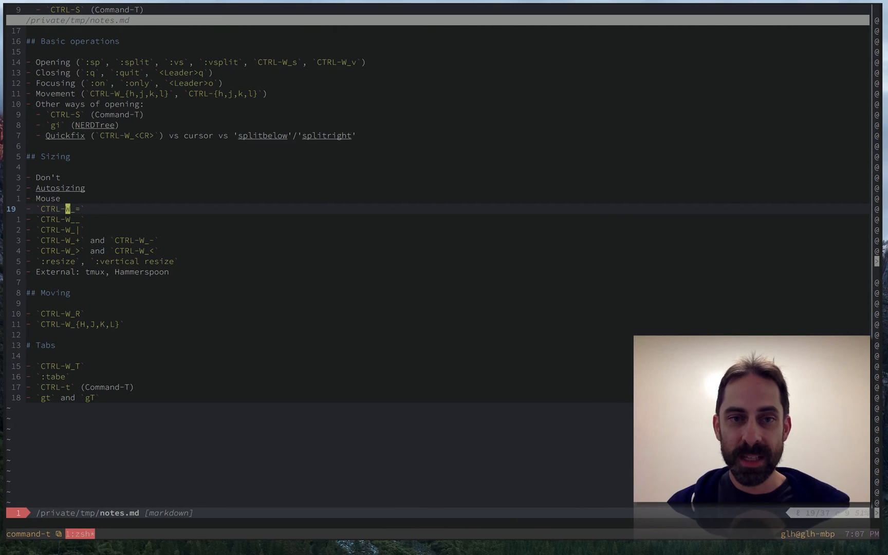
{"action": "key", "text": "ctrl+k"}
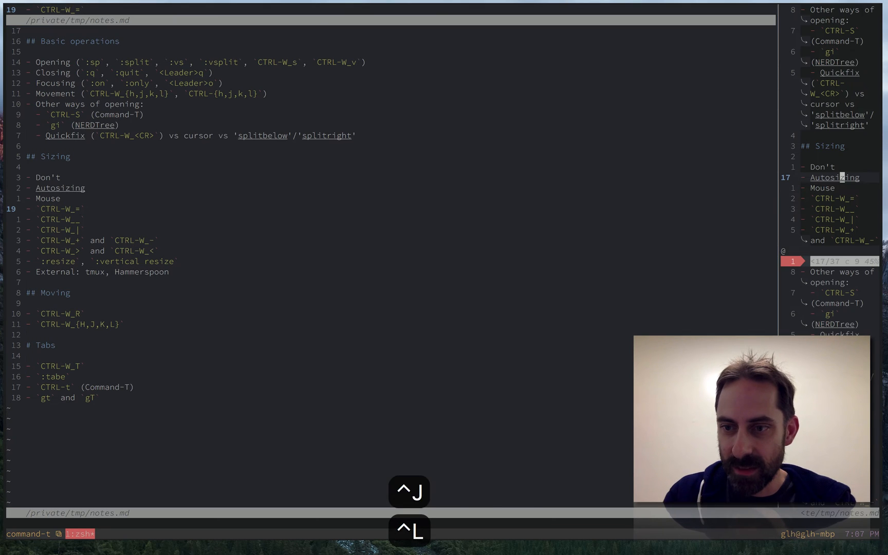
{"action": "key", "text": "ctrl+h"}
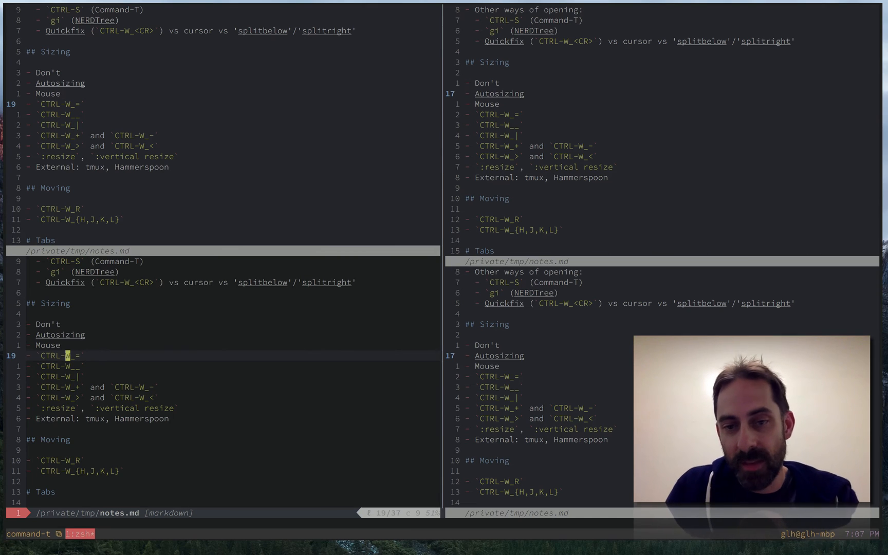
From the left window, adjust the vertical split so the right column becomes wider
{"action": "key", "text": "j"}
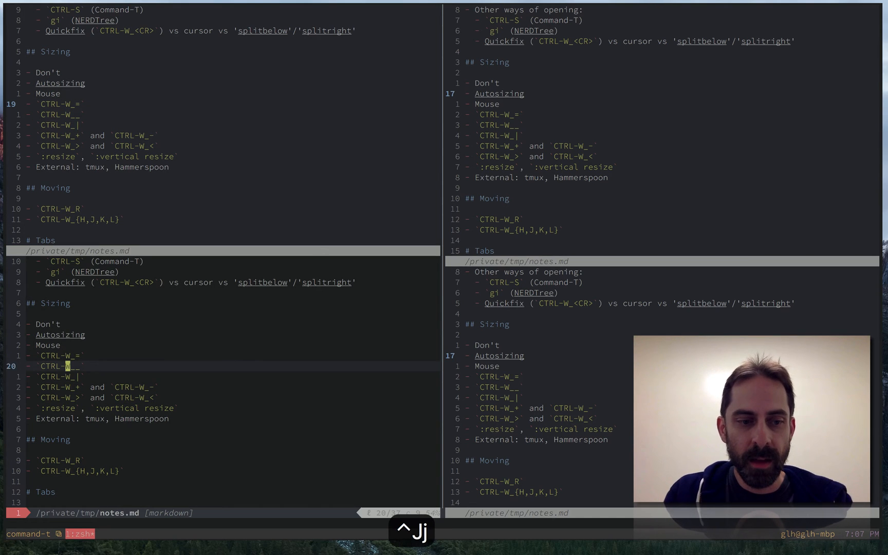
{"action": "key", "text": "j"}
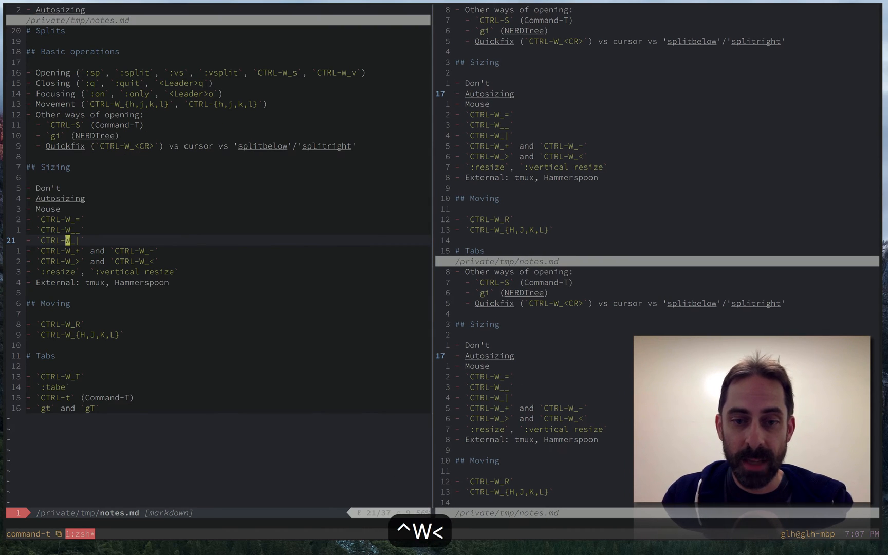
{"action": "key", "text": "ctrl+q"}
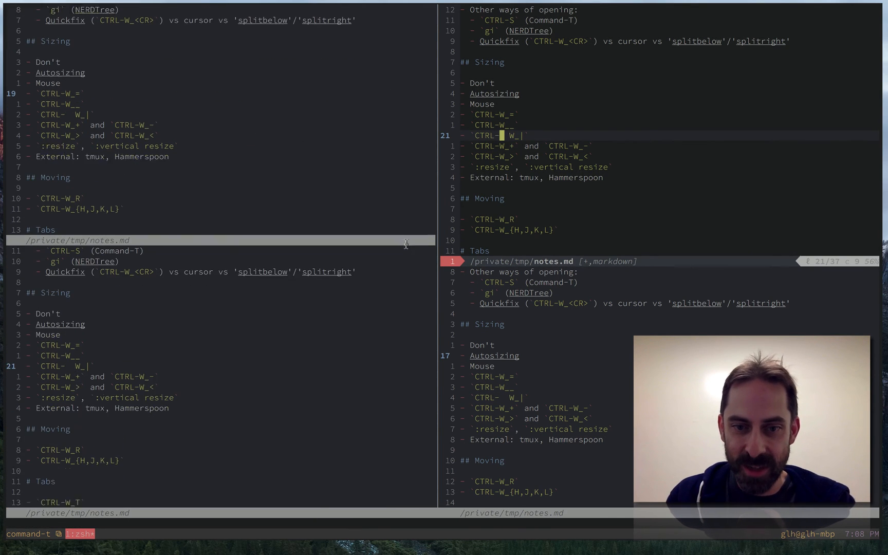
{"action": "scroll", "scroll_direction": "down", "scroll_amount": 3}
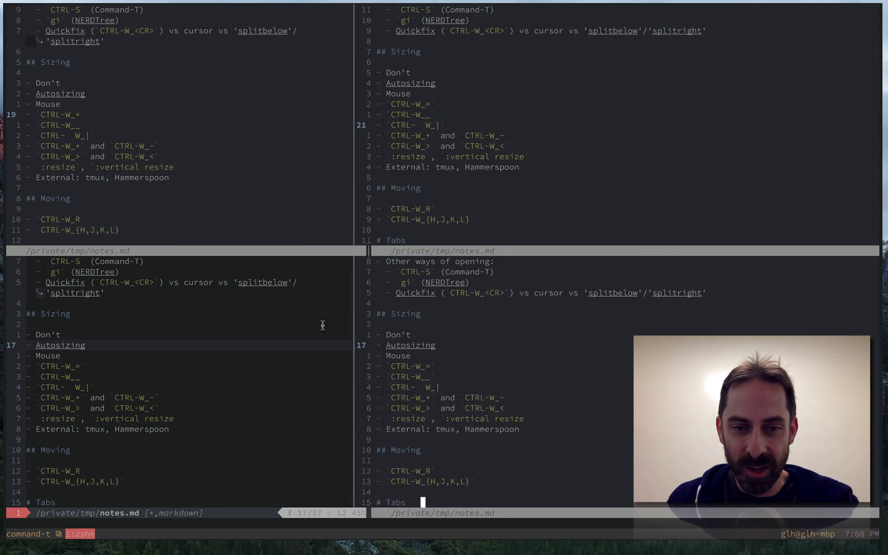
{"action": "key", "text": "j"}
{"action": "type", "text": ":r"}
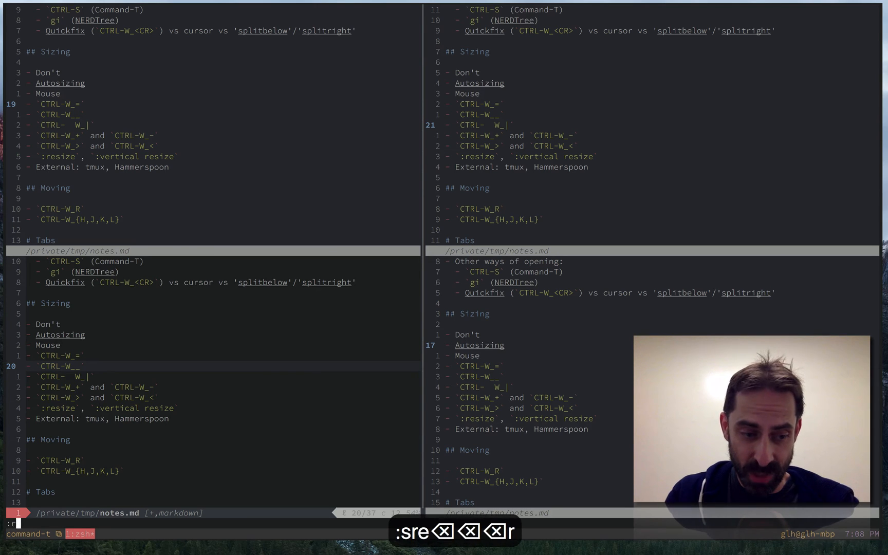
Shrink the lower-left window with :resize, then widen the left column with :vertical resize 150
{"action": "type", "text": "esize 1-"}
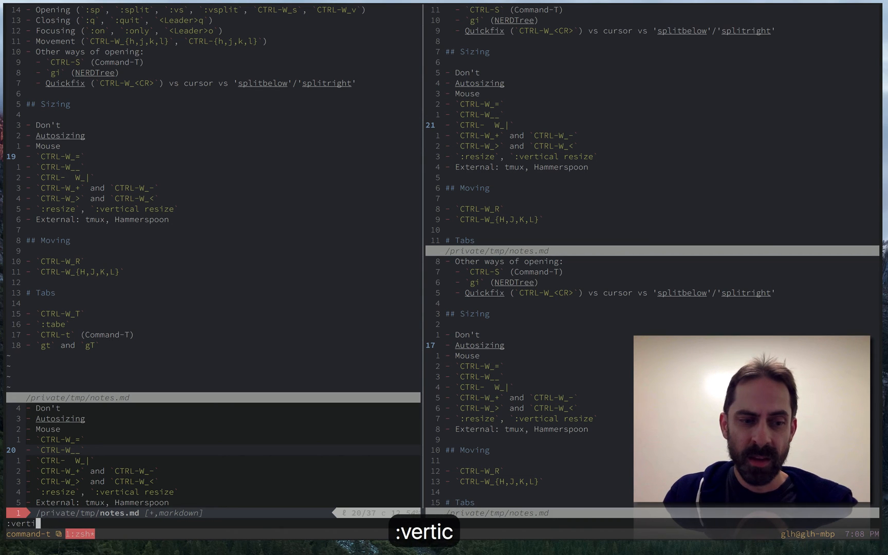
{"action": "type", "text": "cal rezi"}
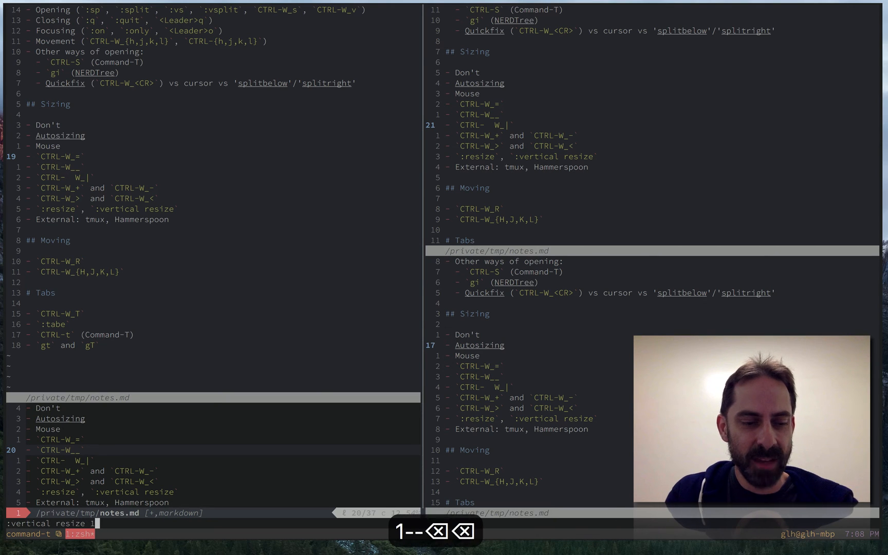
{"action": "type", "text": "50"}
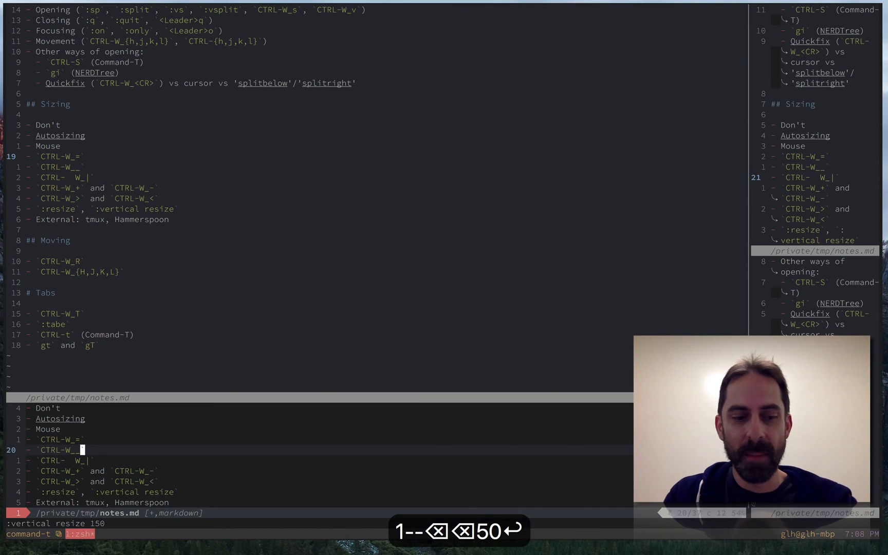
{"action": "key", "text": "ctrl+w ="}
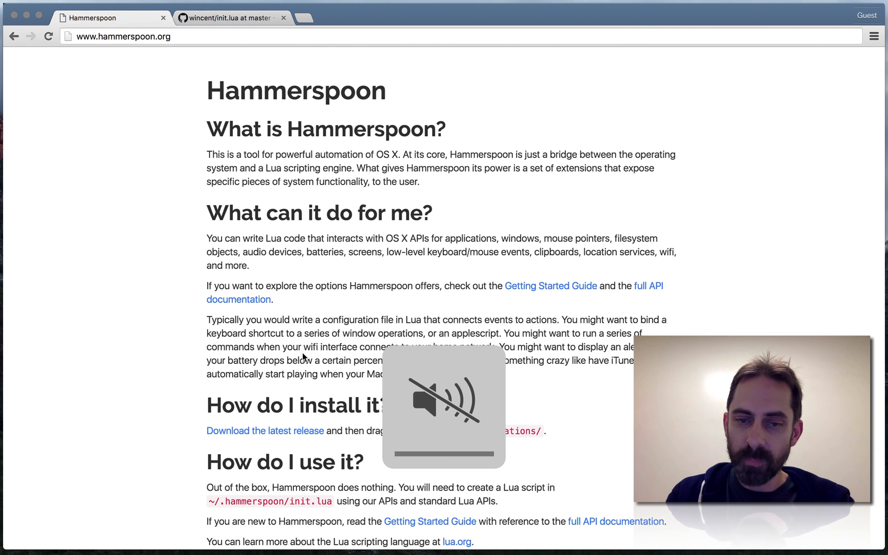
Switch to the wincent init.lua GitHub tab and scroll through the grid and layoutConfig definitions
{"action": "left_click", "coordinate": [233, 17]}
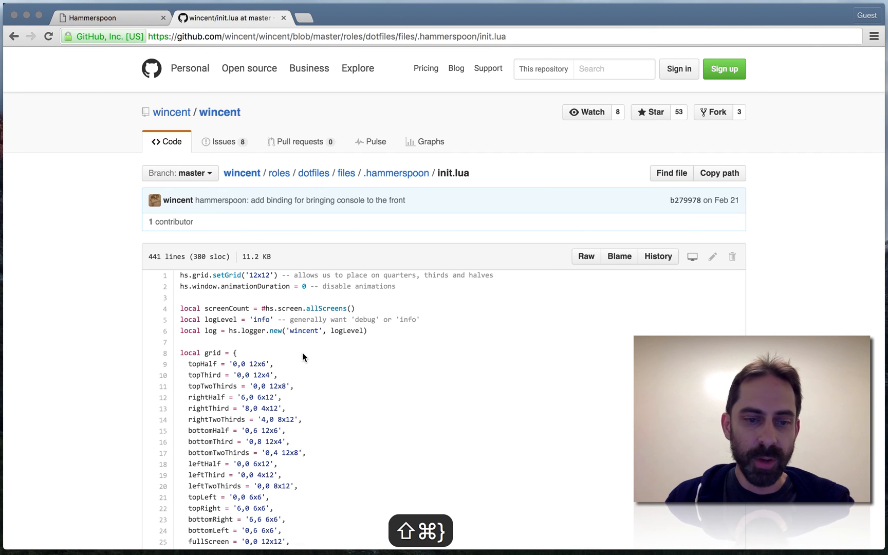
{"action": "scroll", "scroll_direction": "down", "scroll_amount": 3}
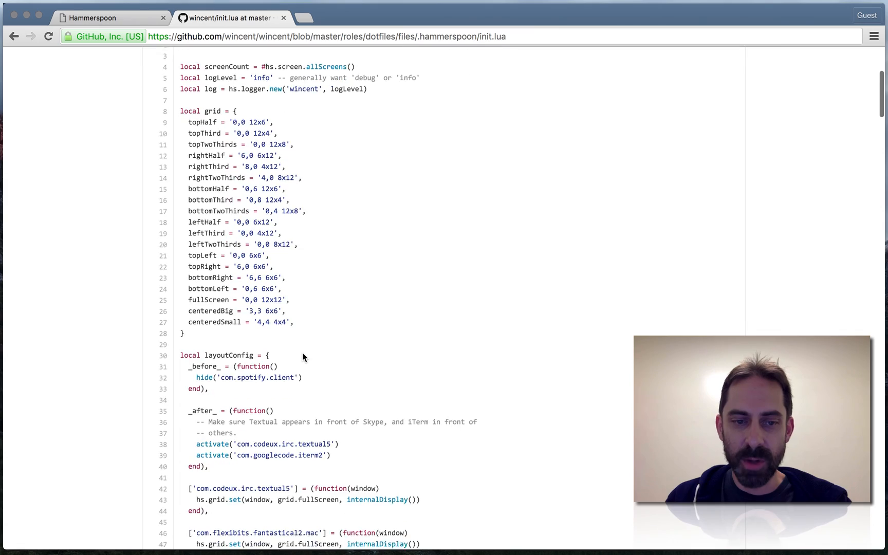
{"action": "scroll", "scroll_direction": "down", "scroll_amount": 3}
{"action": "type", "text": ":sp"}
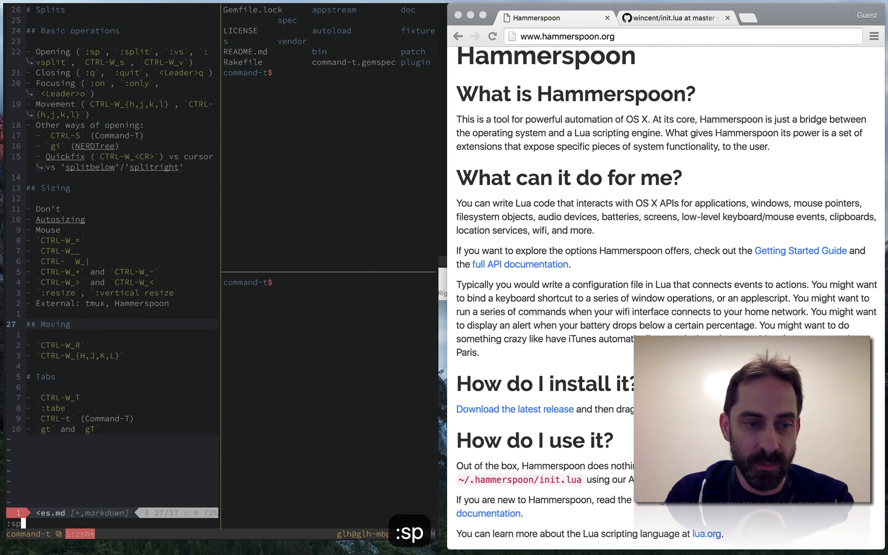
Split notes.md with :sp into two stacked windows and move down through the lower one
{"action": "key", "text": "Return"}
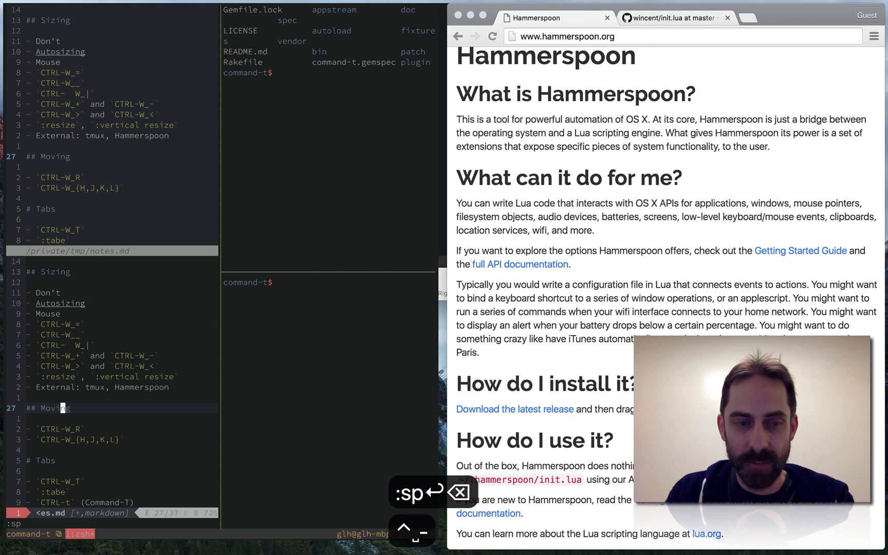
{"action": "key", "text": "Return"}
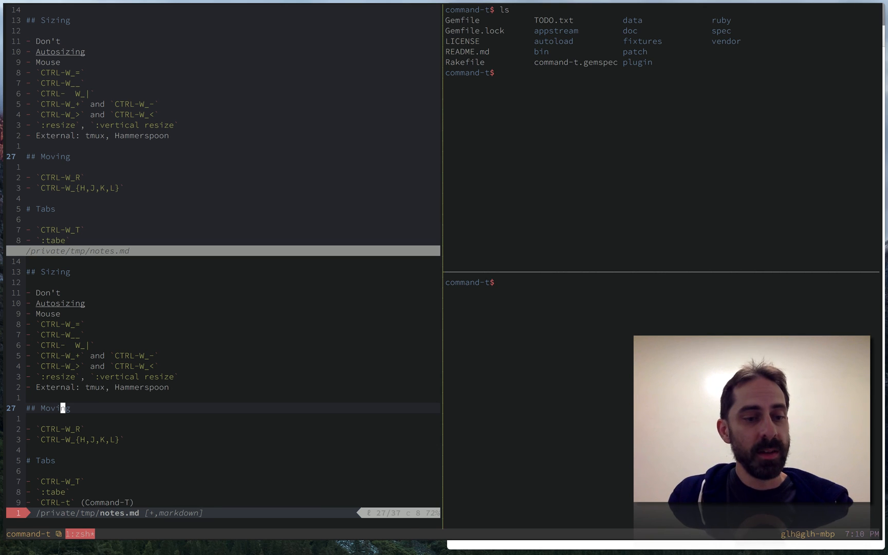
{"action": "scroll", "scroll_direction": "down", "scroll_amount": 3}
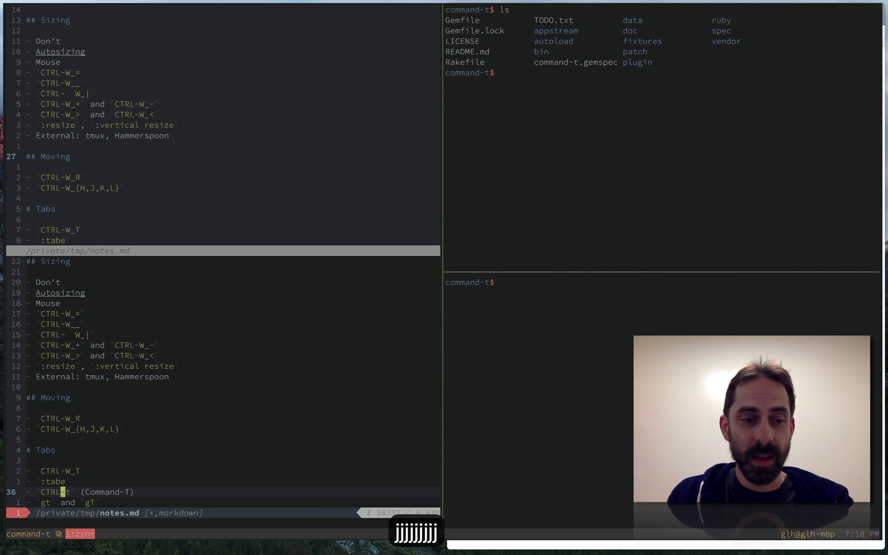
{"action": "key", "text": "j"}
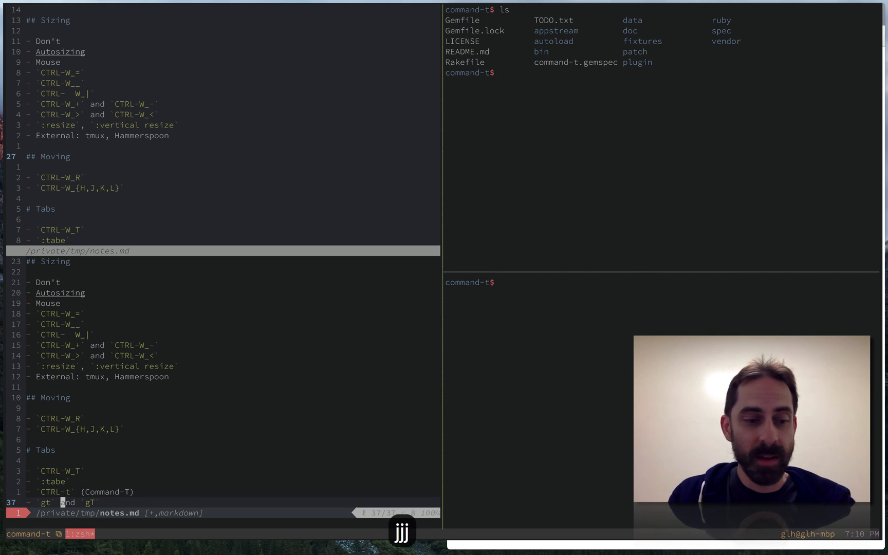